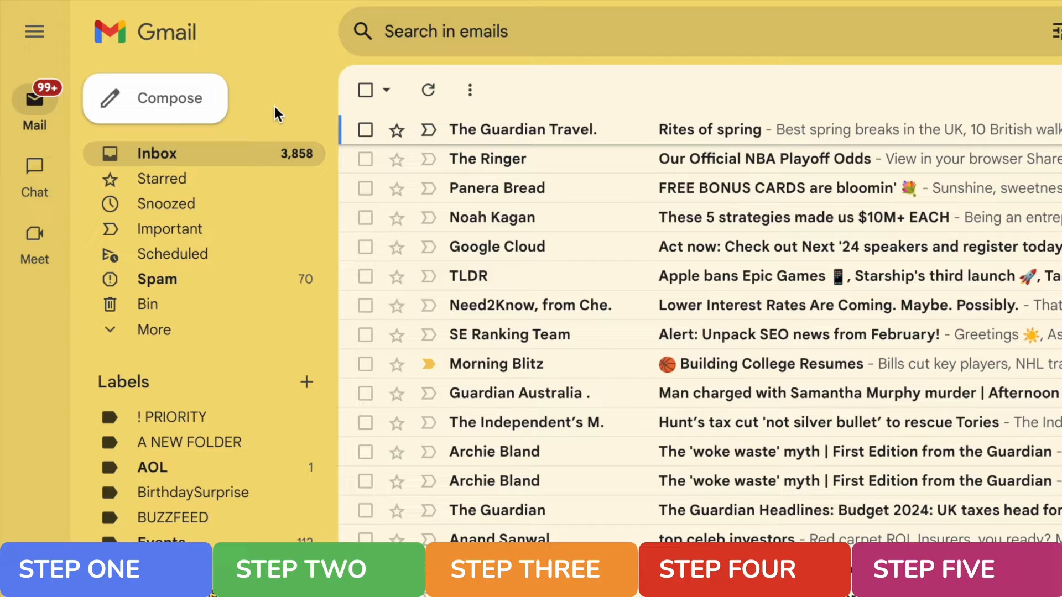
mouse_move(284, 229)
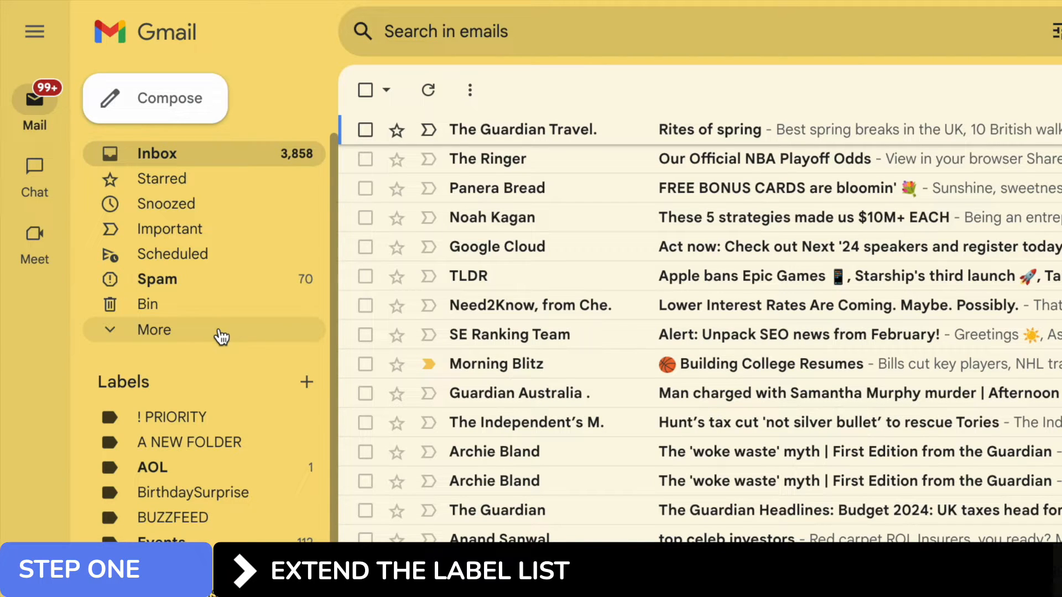
Expand the sidebar's More section to list Sent, Drafts and All Mail
left_click(153, 329)
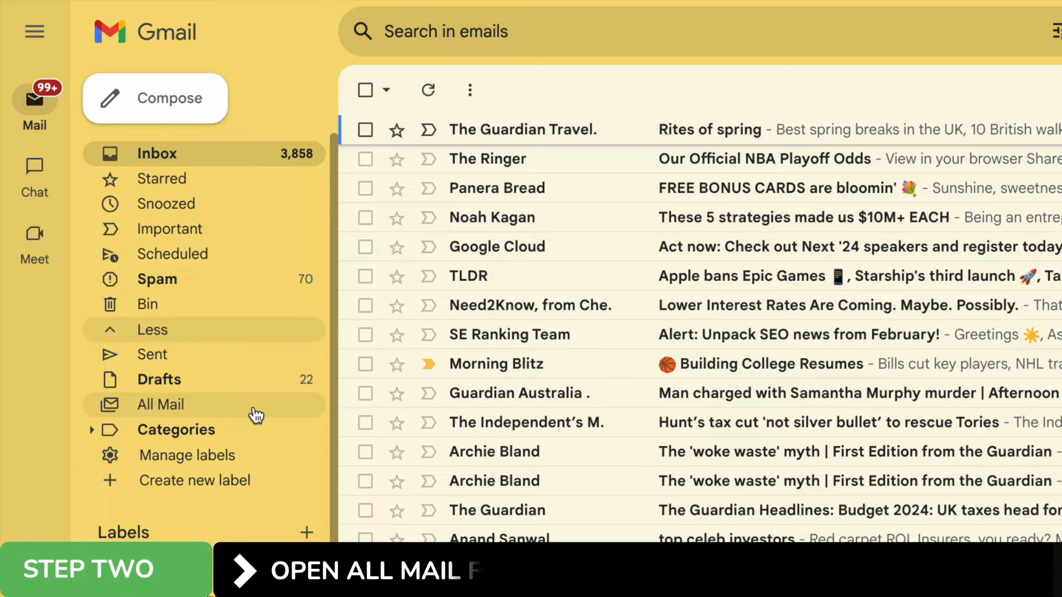
Show every message by switching to the All Mail folder
left_click(162, 405)
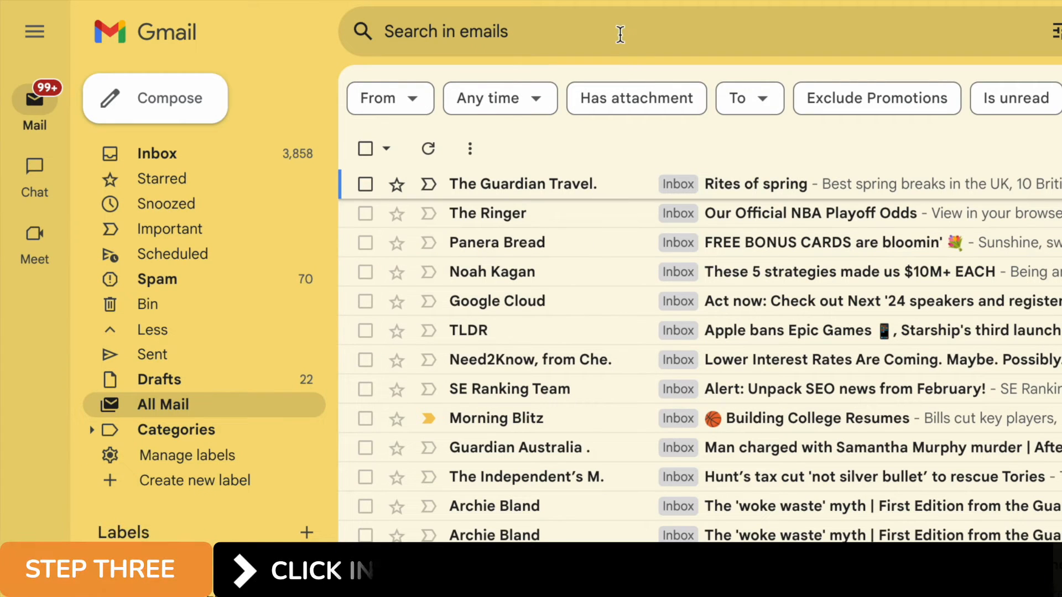
Search for 'in:archive' so only archived messages are listed
left_click(609, 32)
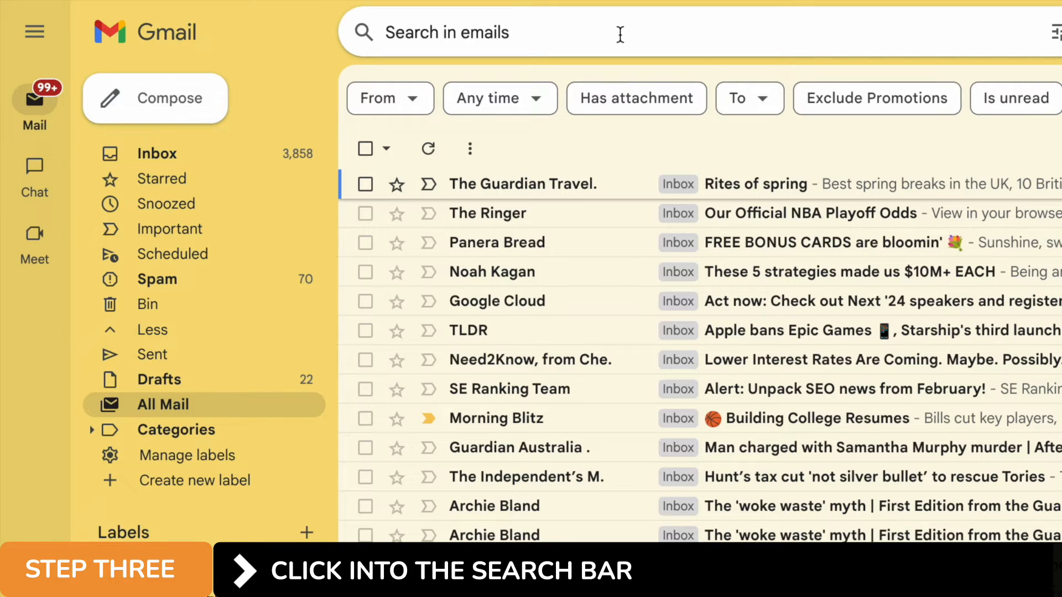
left_click(475, 32)
type("in:archive")
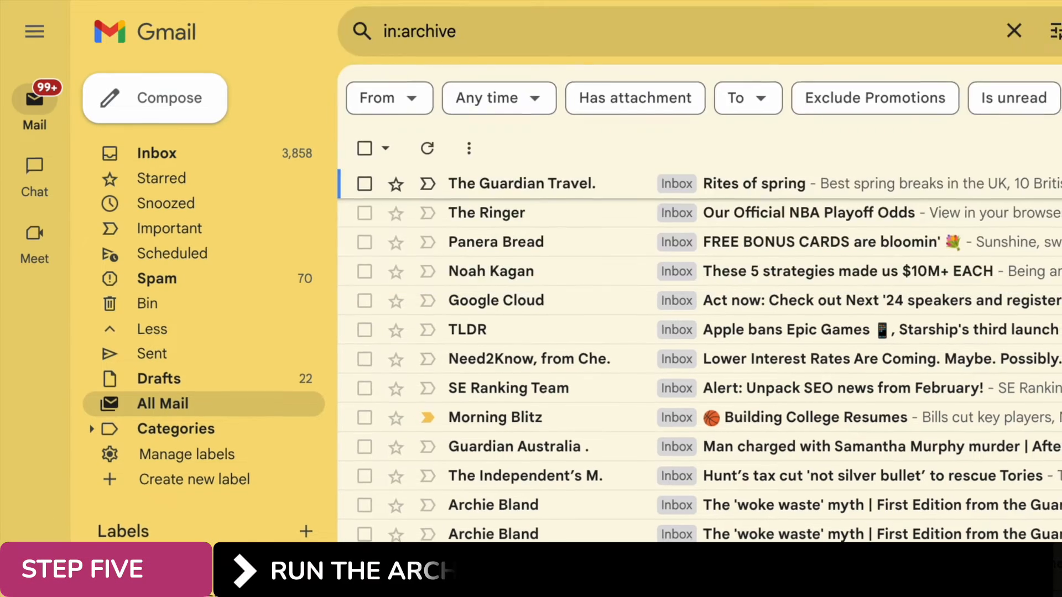
key("Enter")
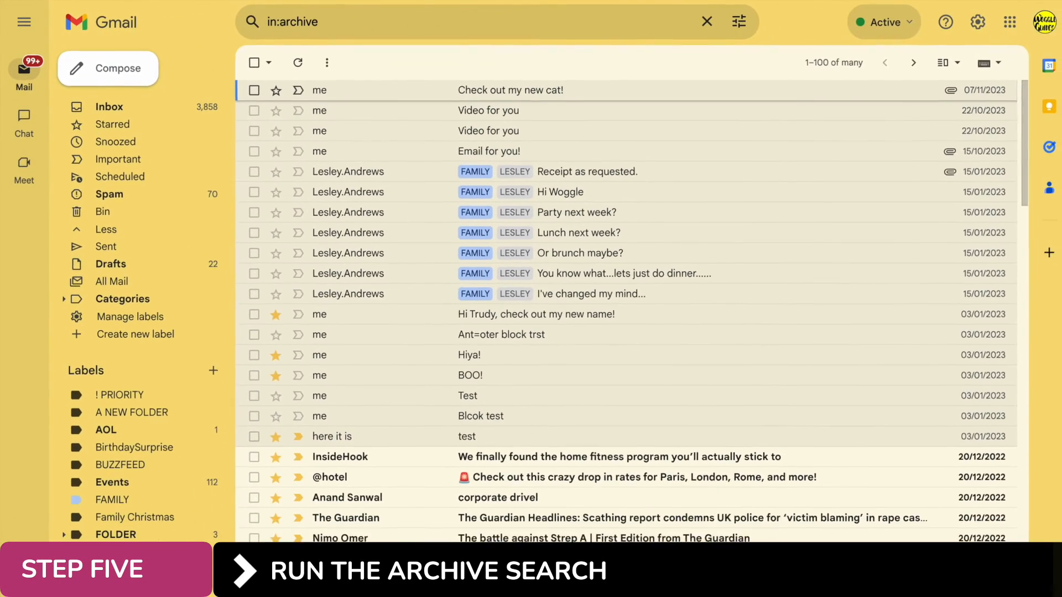